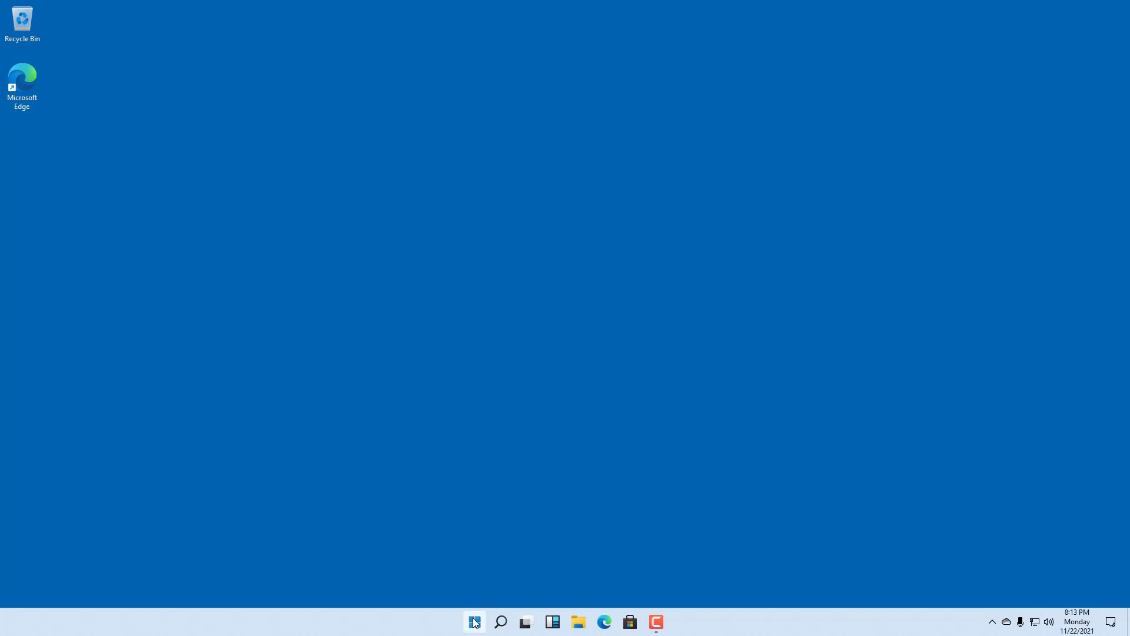
Step: Check the Start power menu shows only Shut down and Restart, then briefly open and close Settings
click(474, 621)
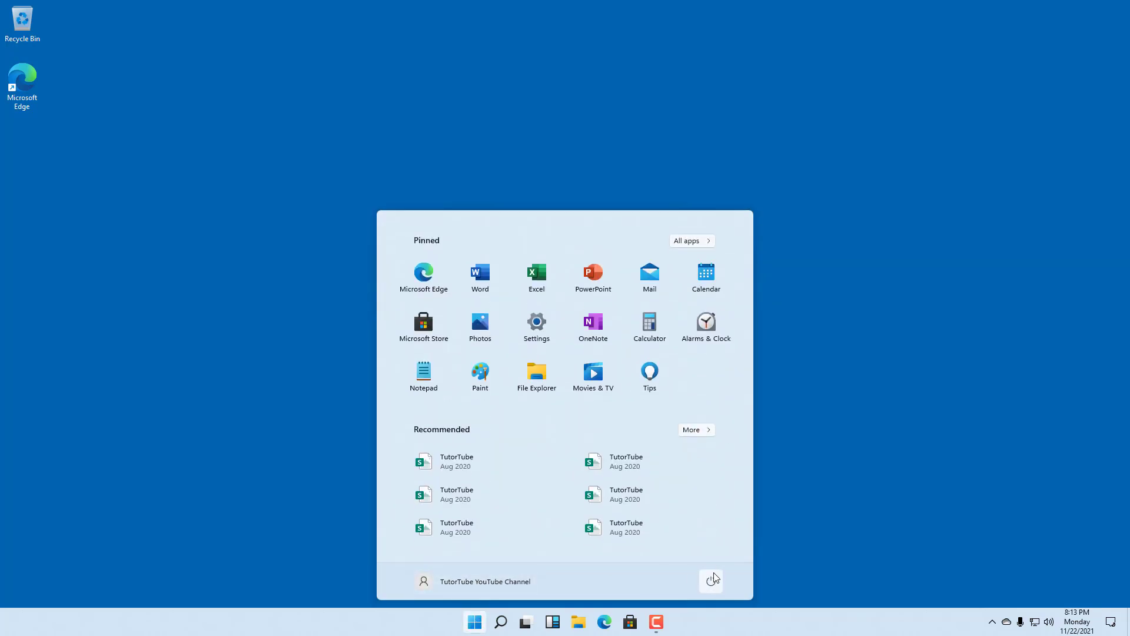
click(709, 581)
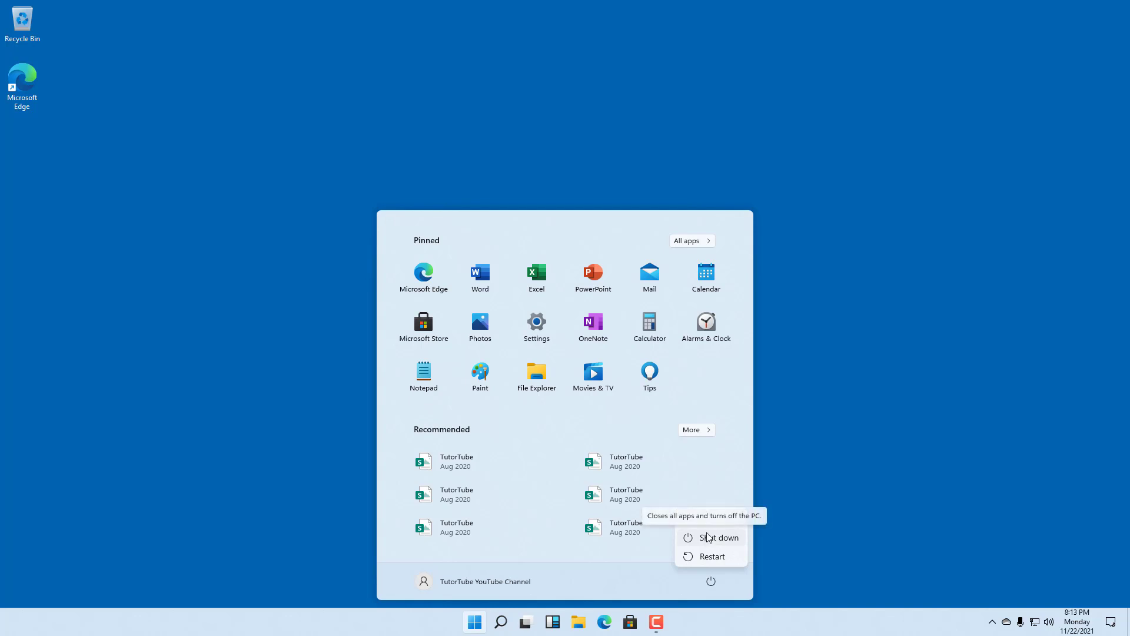
mouse_move(748, 439)
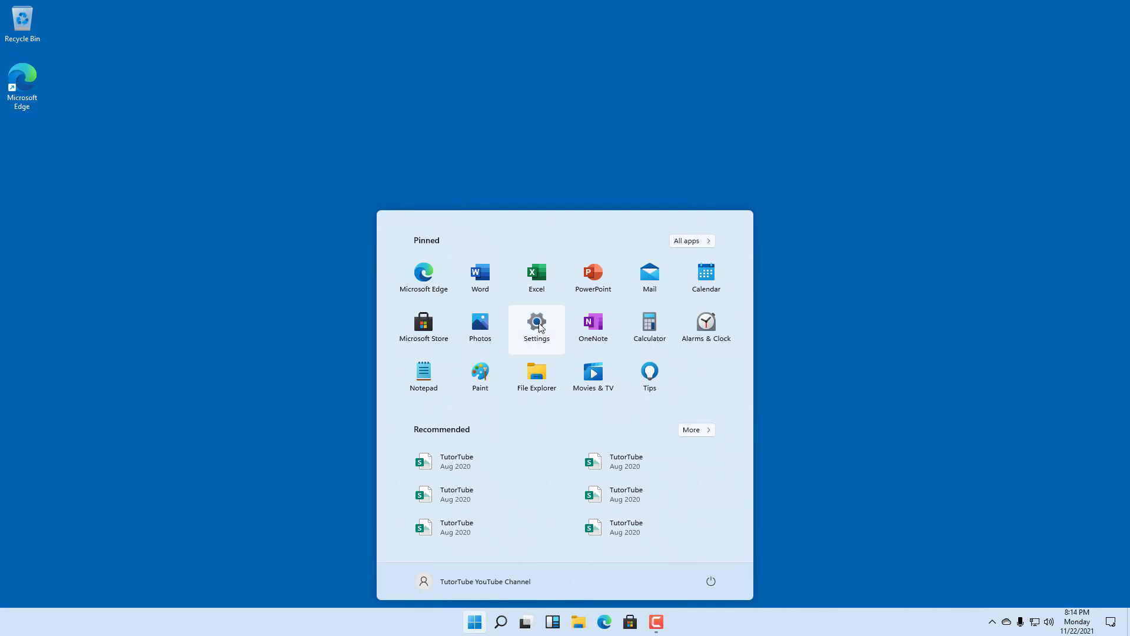
click(536, 328)
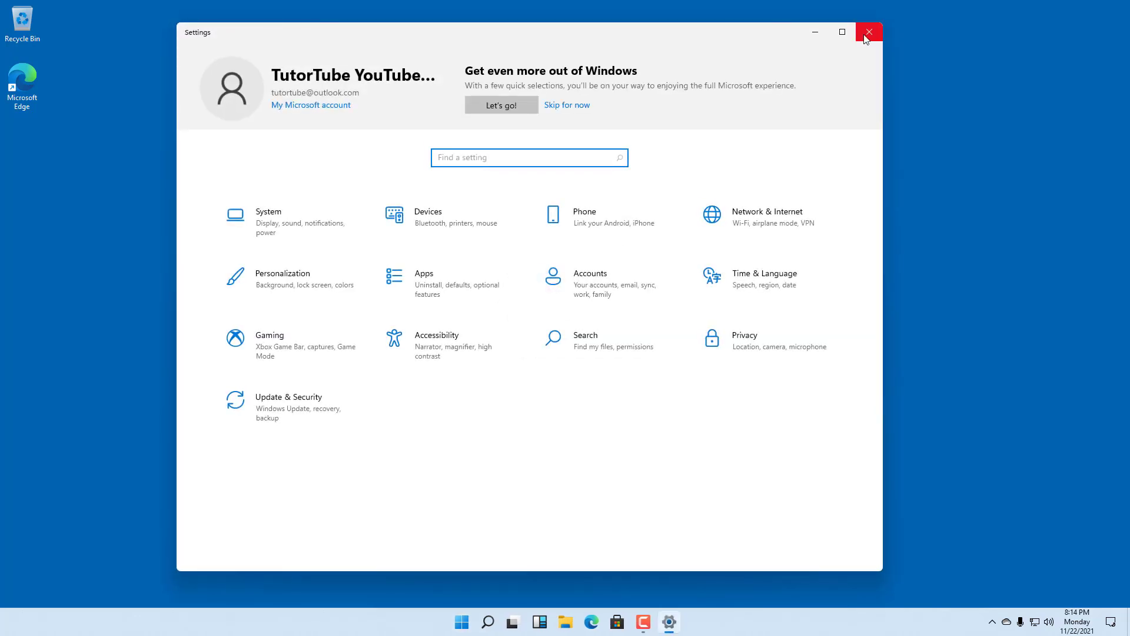
click(460, 622)
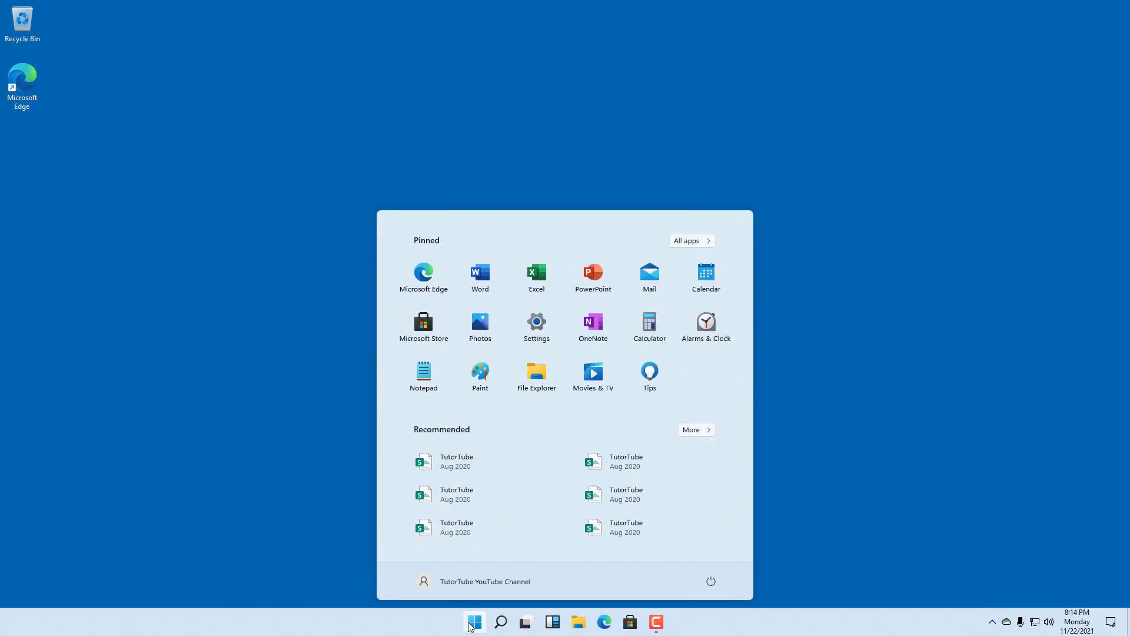
mouse_move(499, 621)
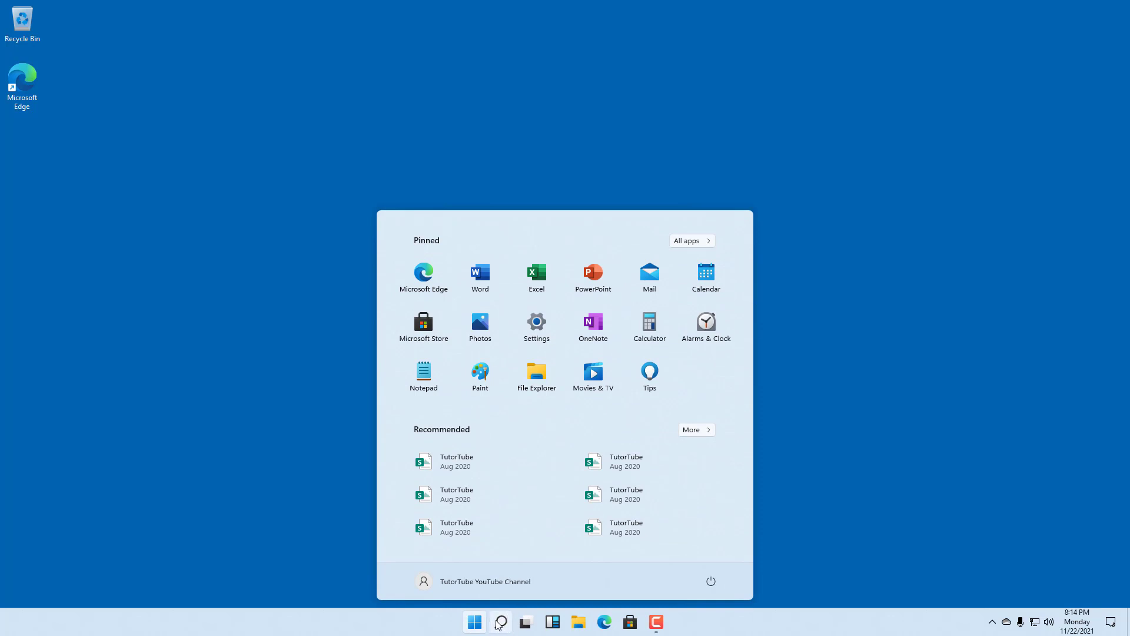
Step: Launch Settings via search for 'settings' and go to Power & sleep by searching 'power'
click(499, 621)
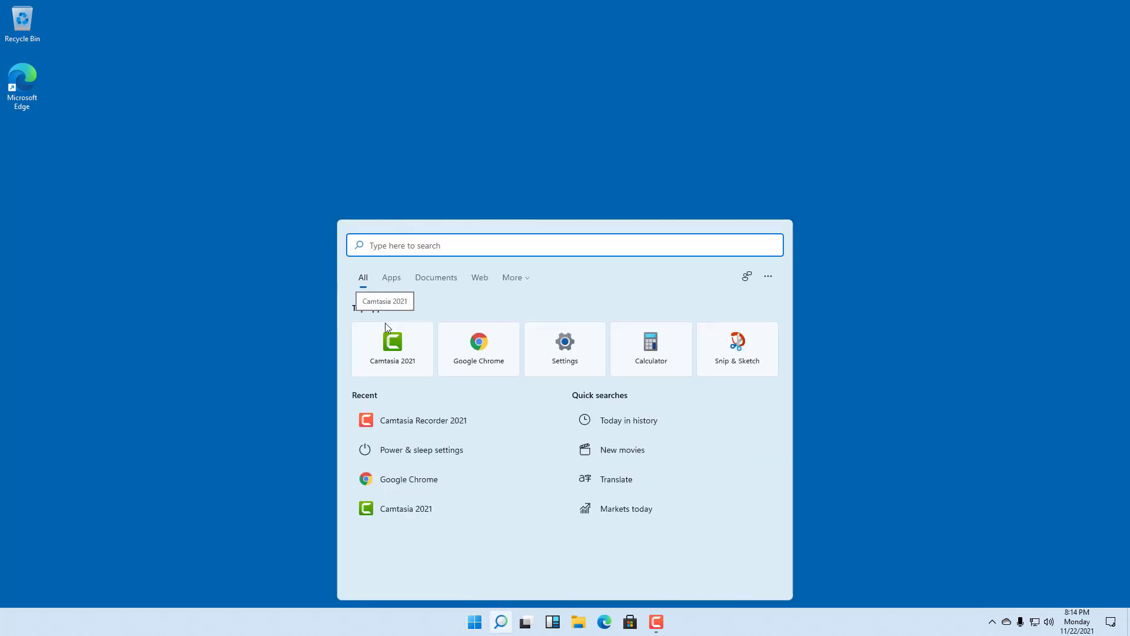
text(settings)
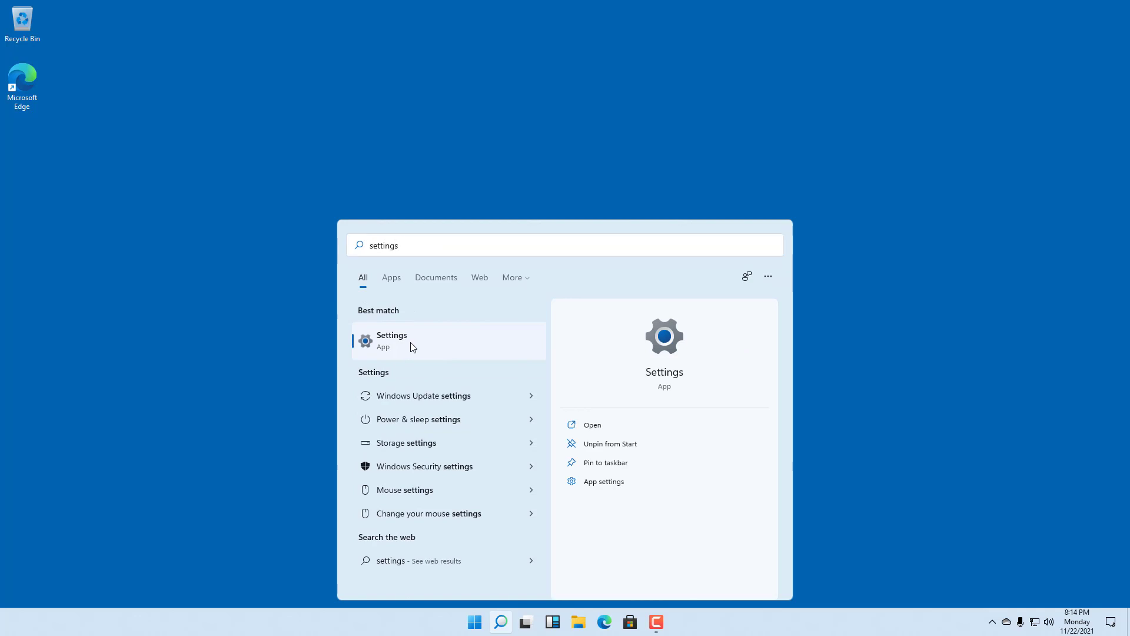
click(391, 341)
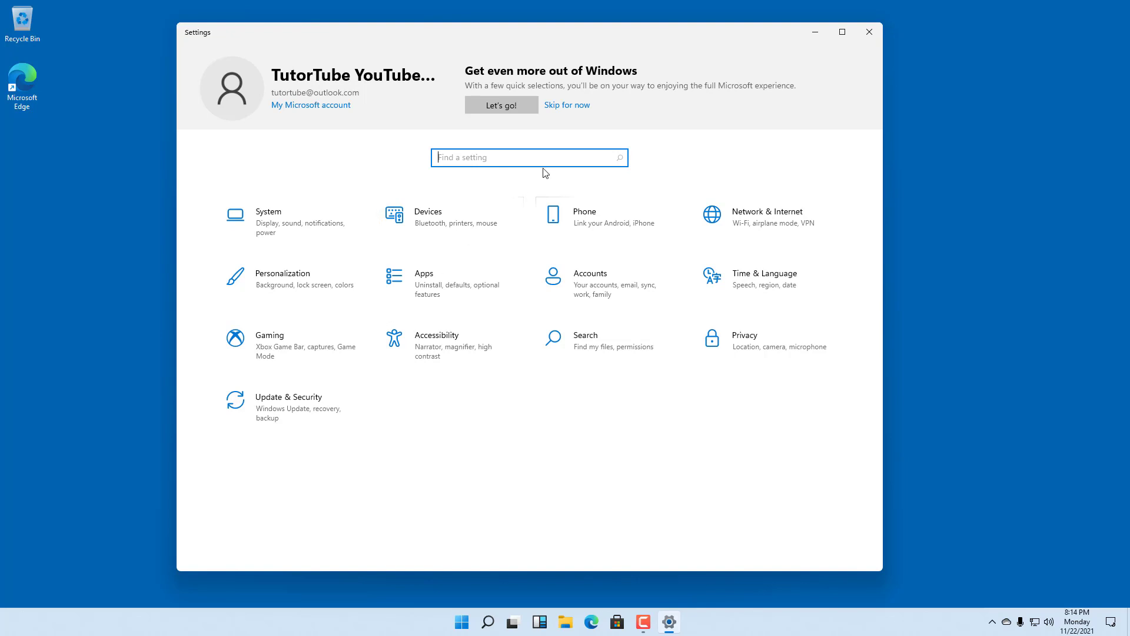
text(power)
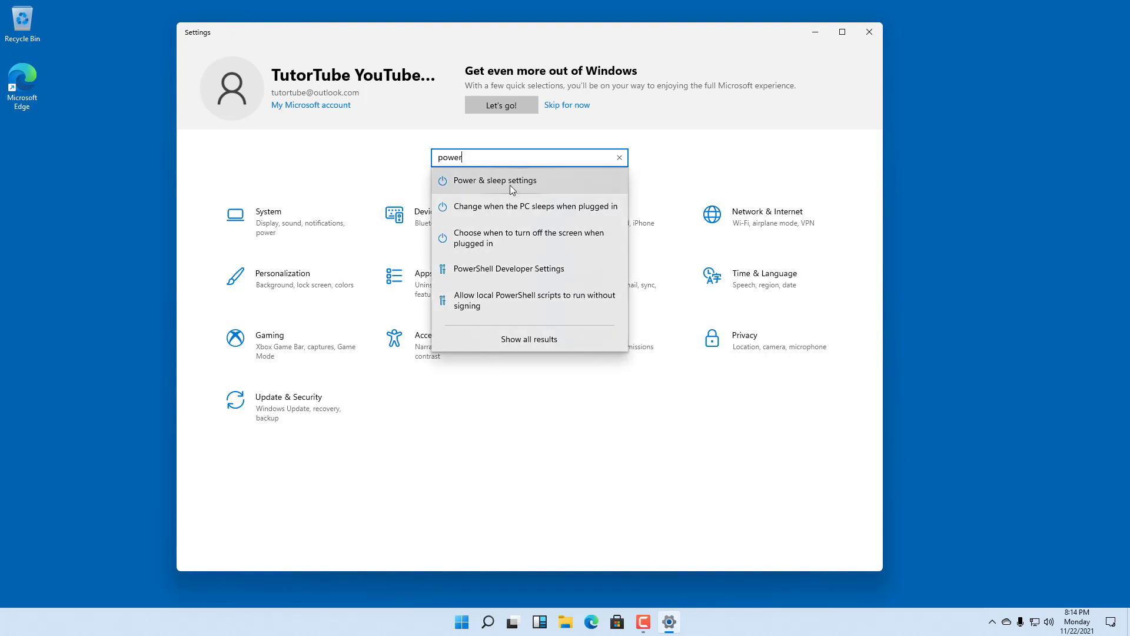
click(494, 180)
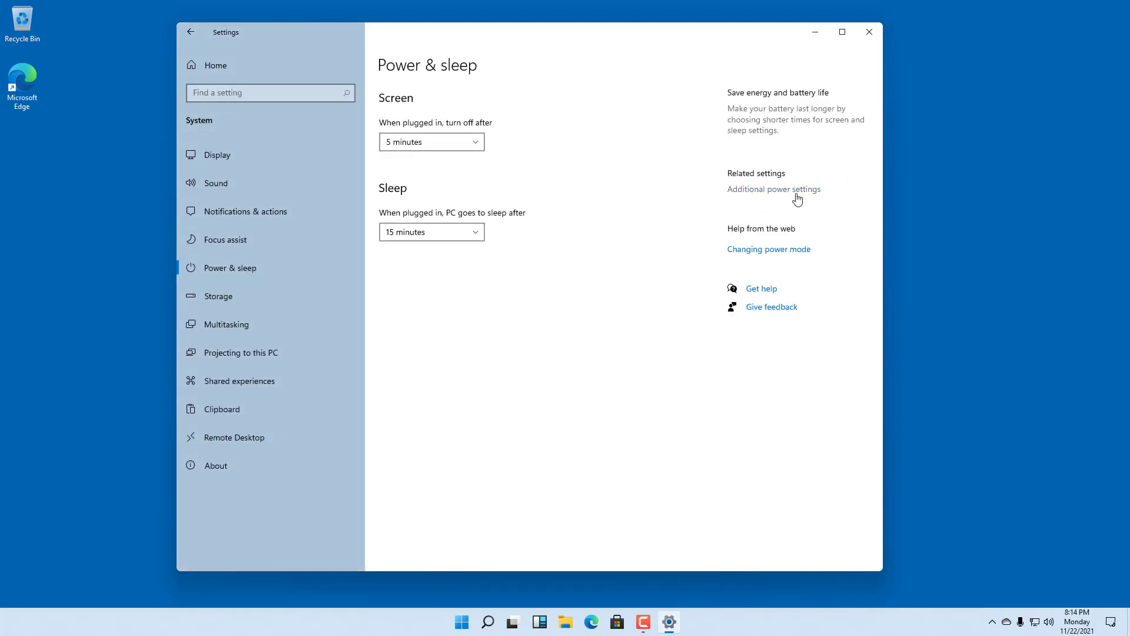
Step: Reach Control Panel's 'Choose what the power buttons do' page from Additional power settings
click(773, 188)
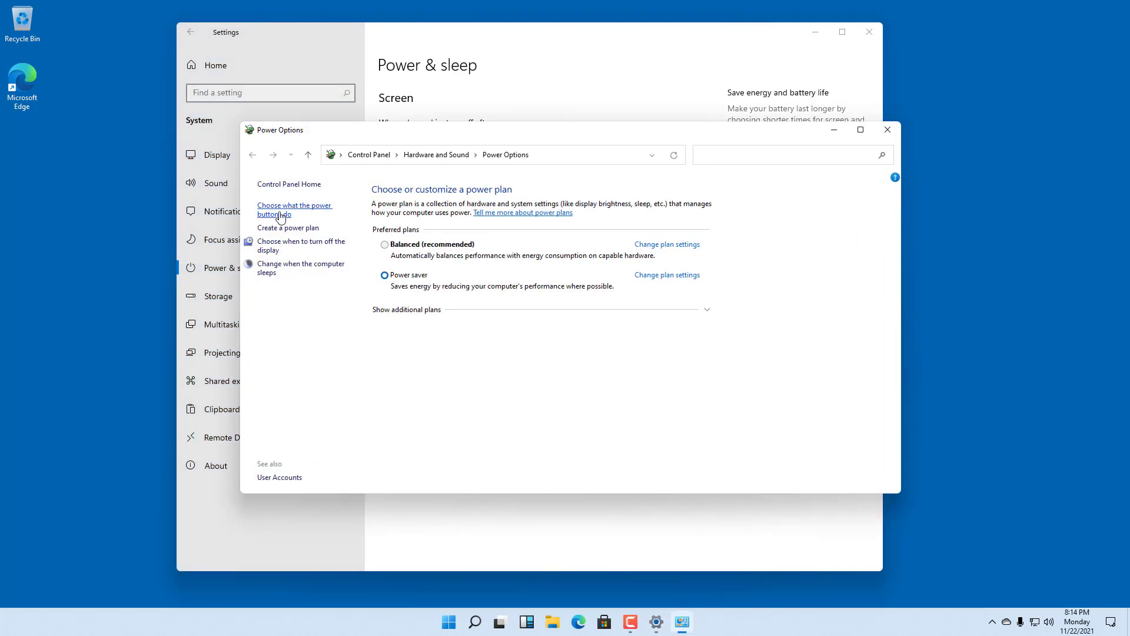
click(293, 210)
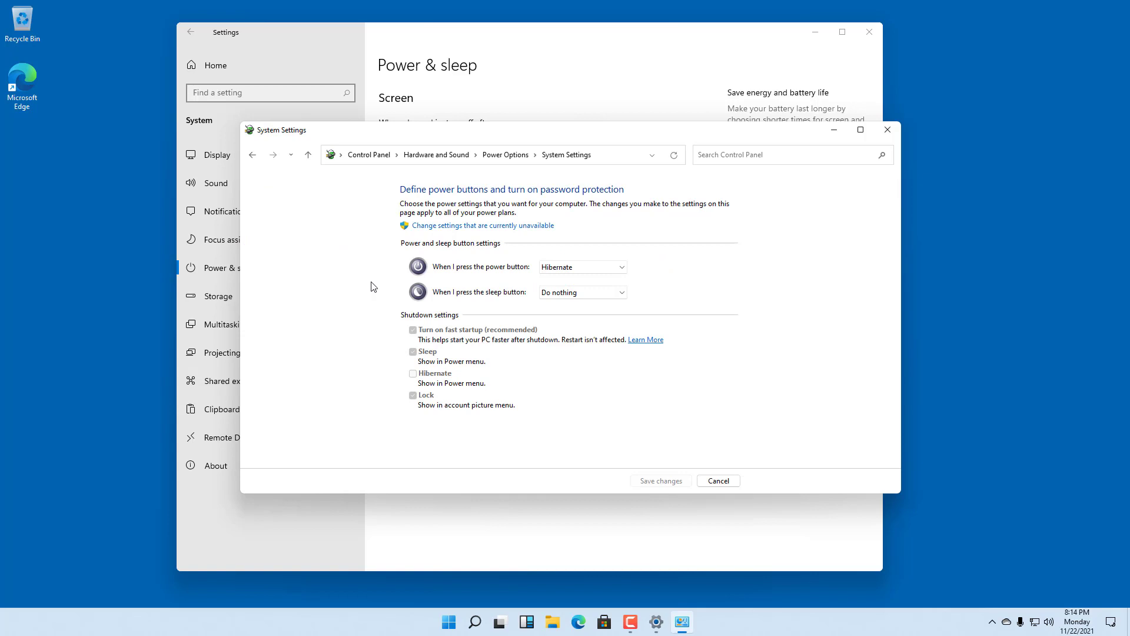
mouse_move(444, 382)
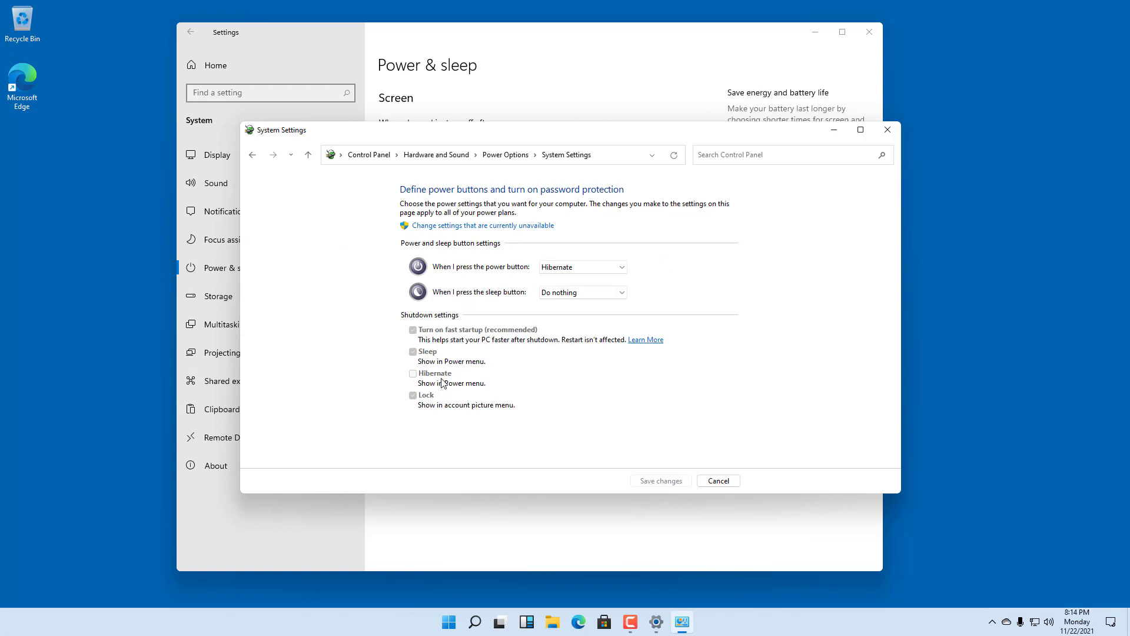
mouse_move(443, 381)
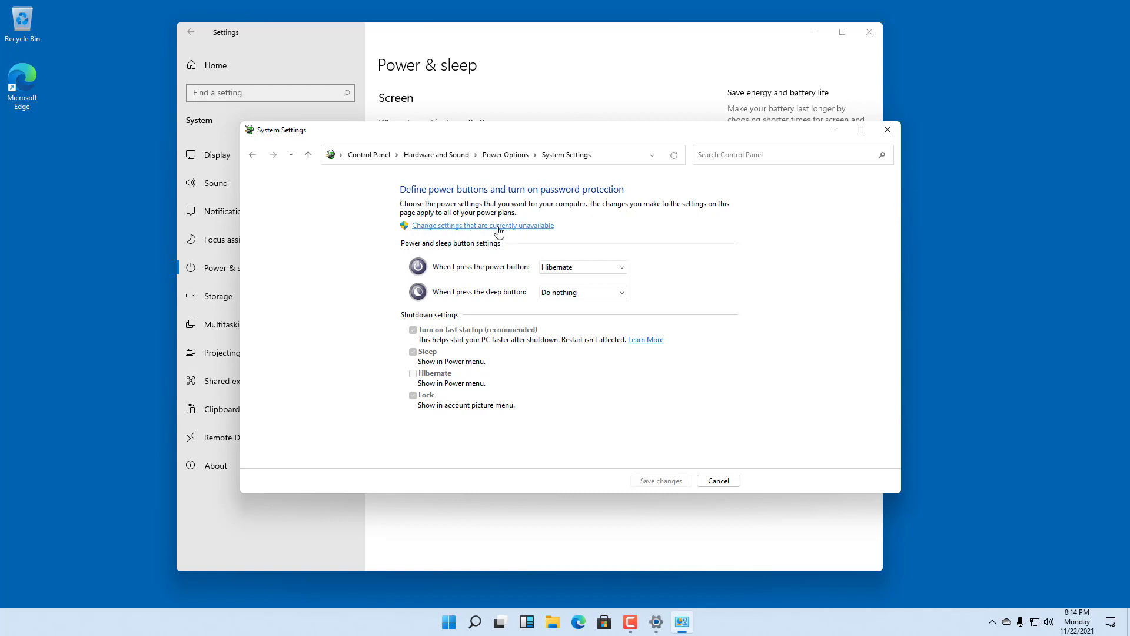
Step: Unlock the shutdown settings, tick Hibernate and save so it shows in the power menu
click(482, 225)
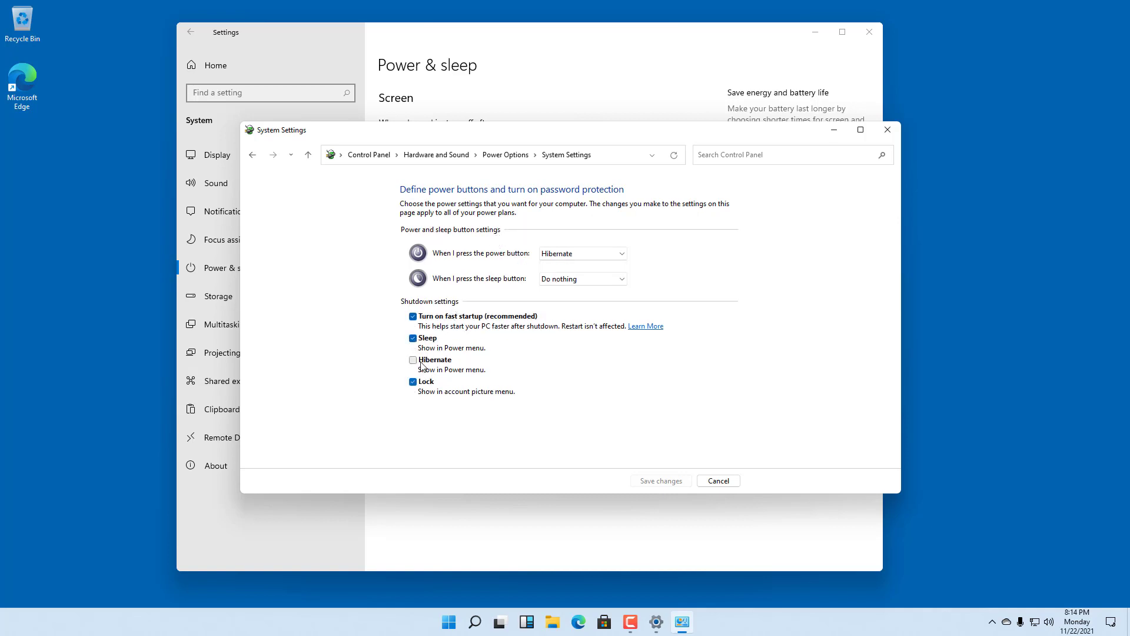
click(413, 361)
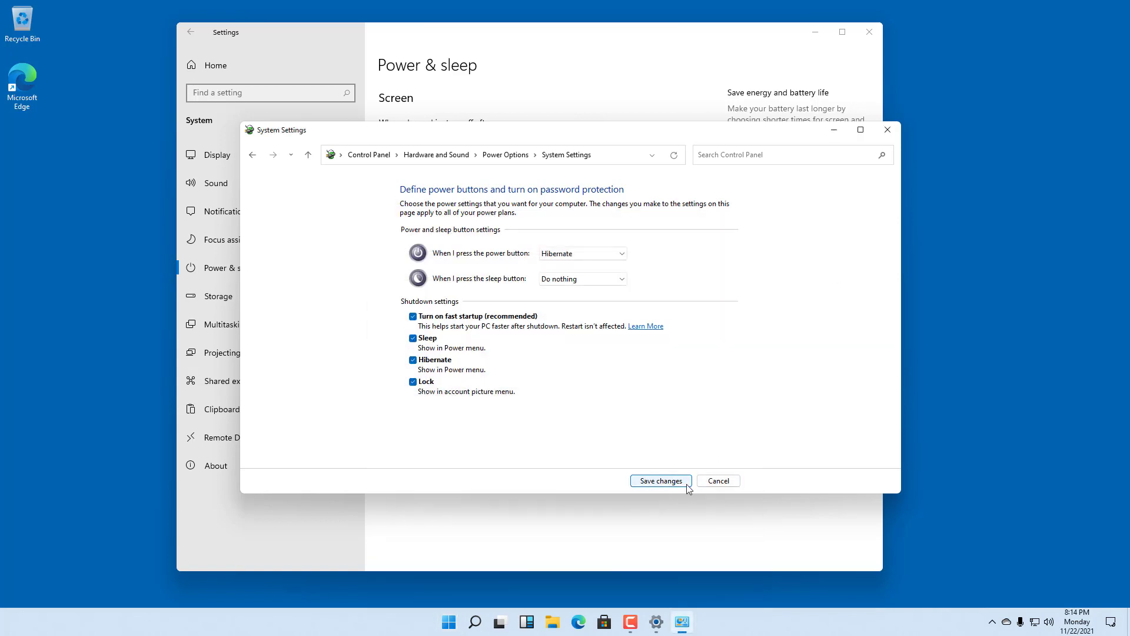
click(659, 480)
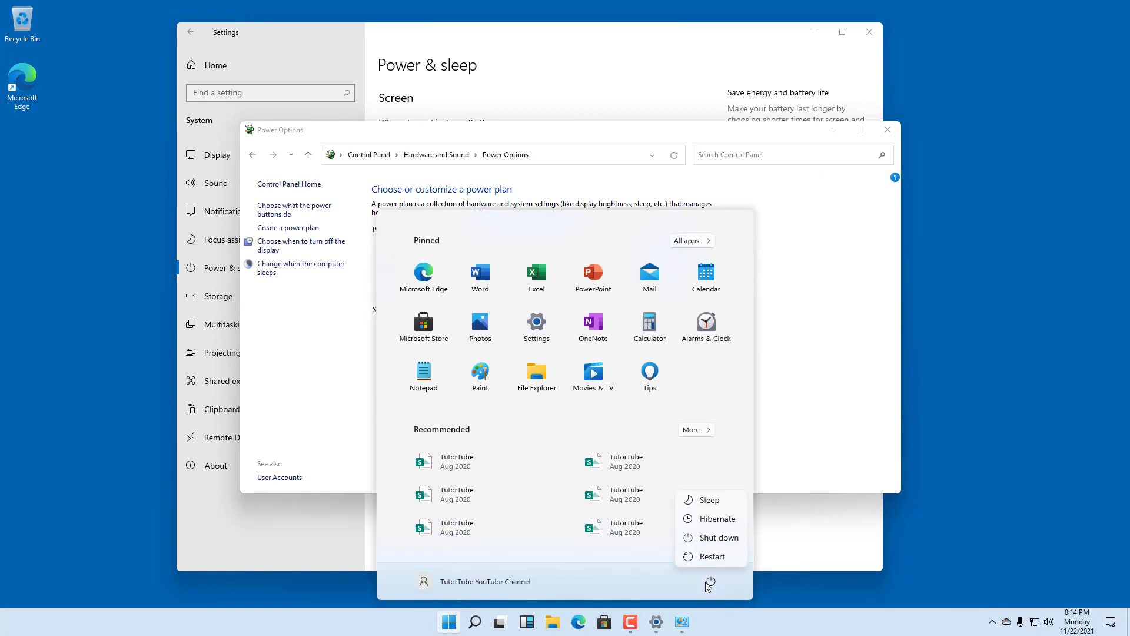
mouse_move(808, 354)
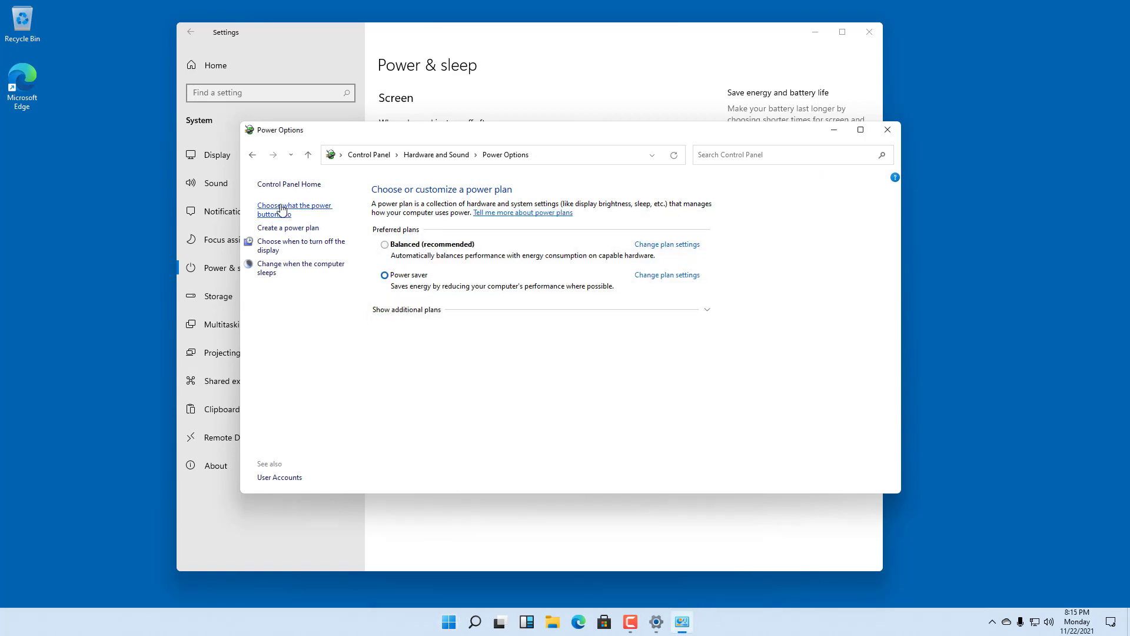
Step: Keep the sleep button at Do nothing and set the power button to Shut down
click(294, 209)
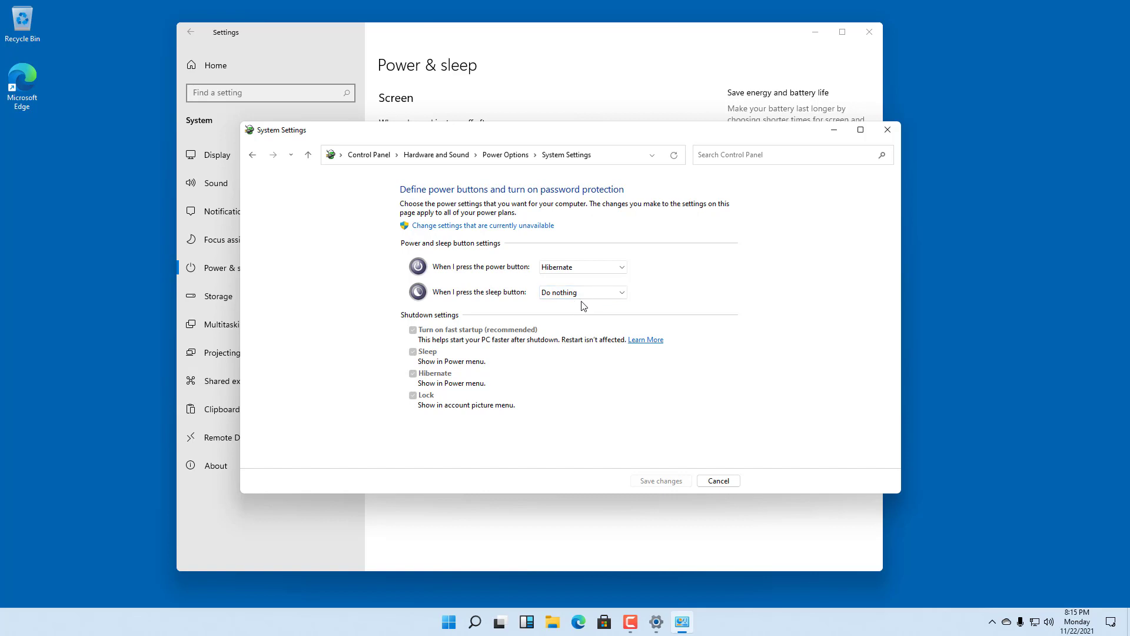
click(582, 292)
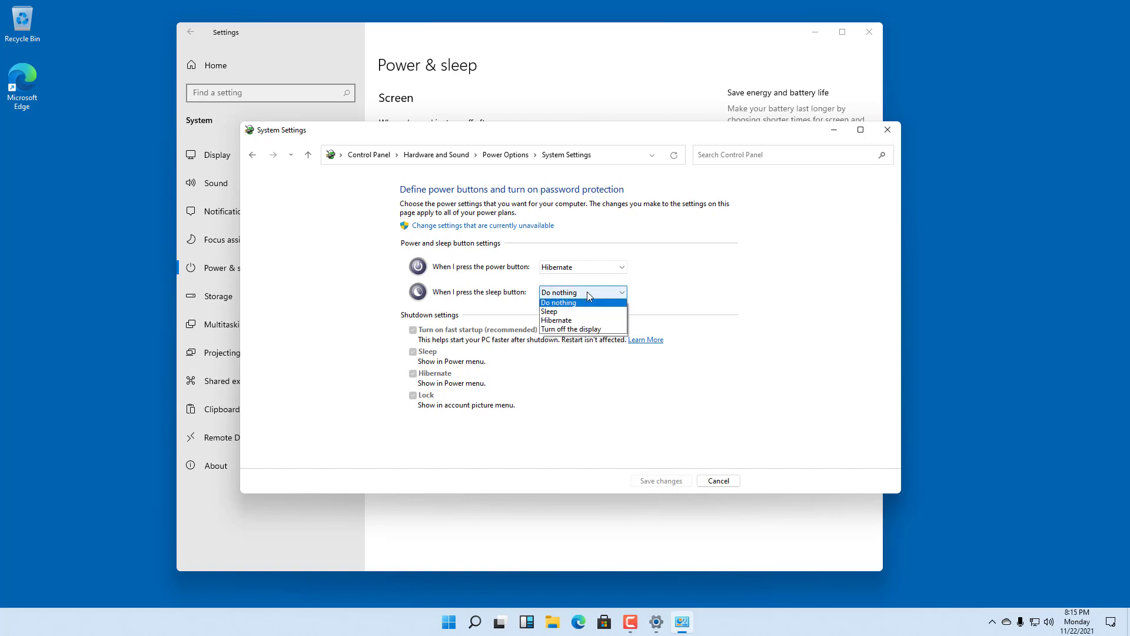
click(558, 303)
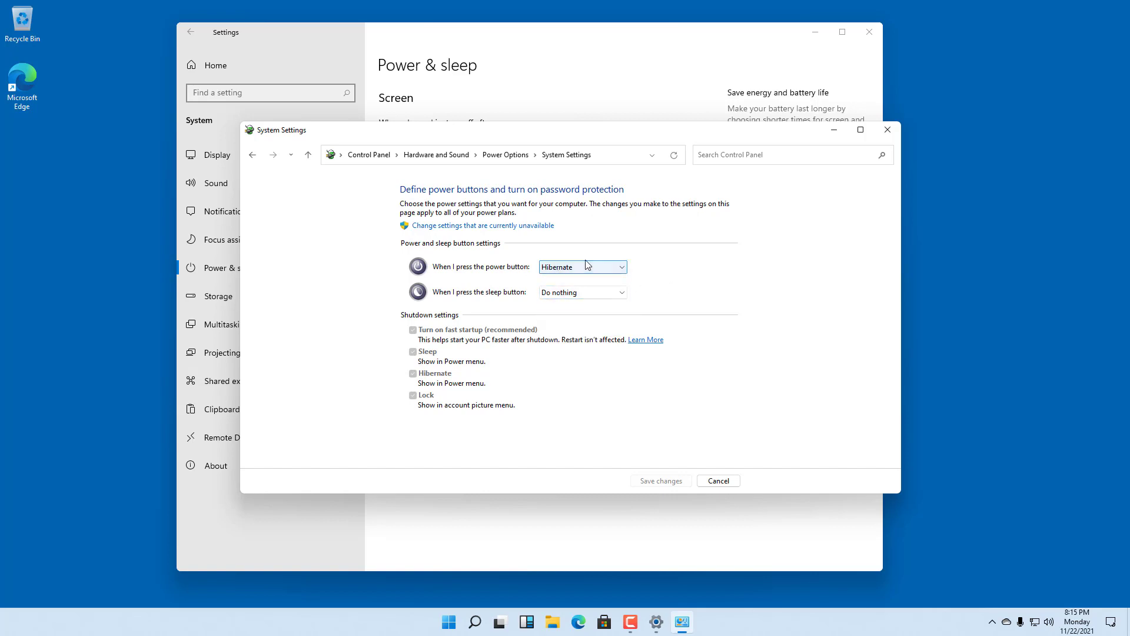
click(580, 268)
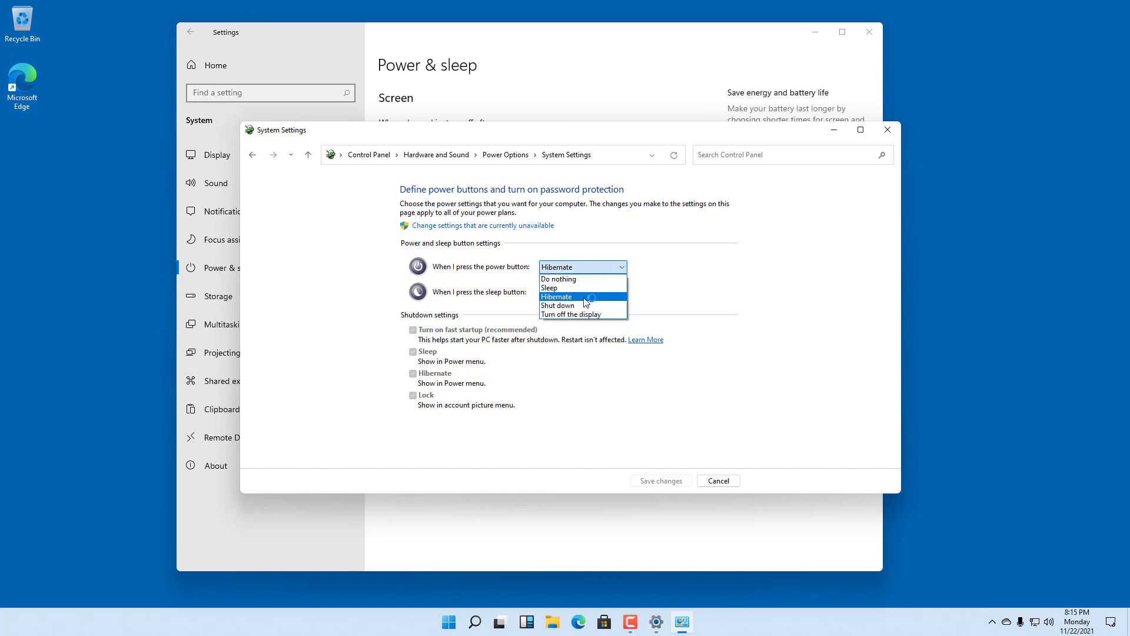
click(558, 305)
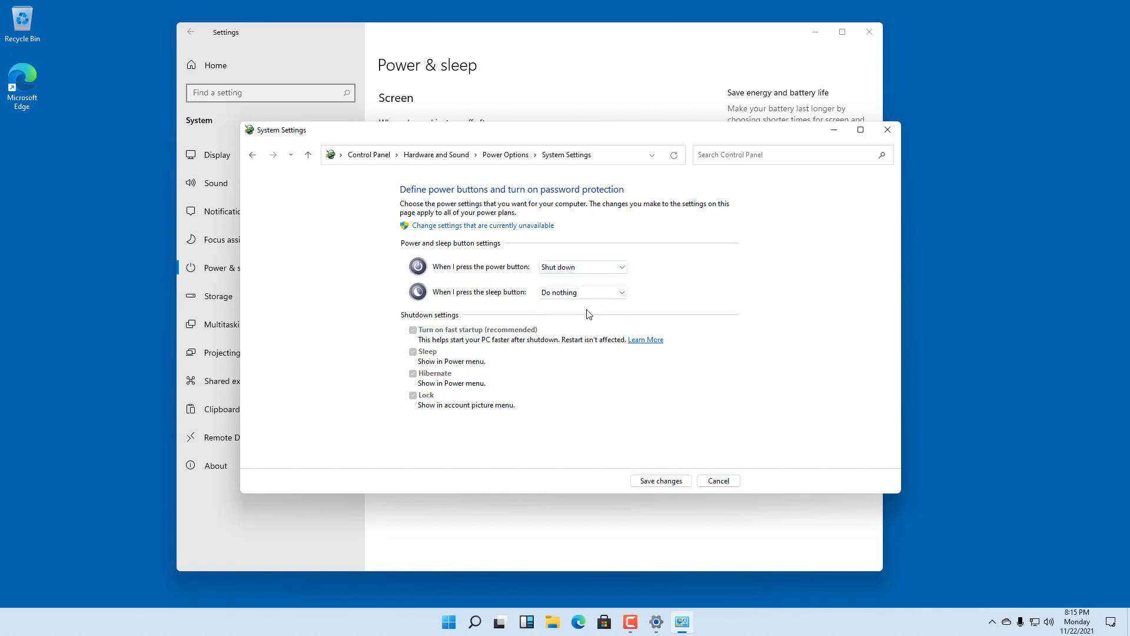
mouse_move(591, 294)
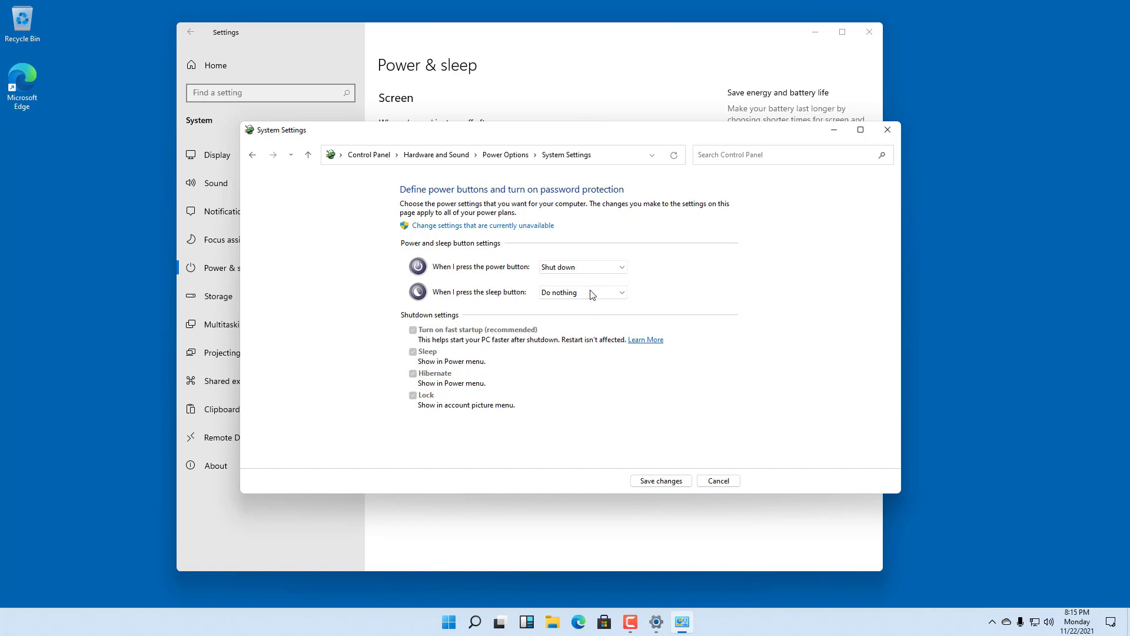
Step: Try another power button action, then settle on Hibernate
click(580, 267)
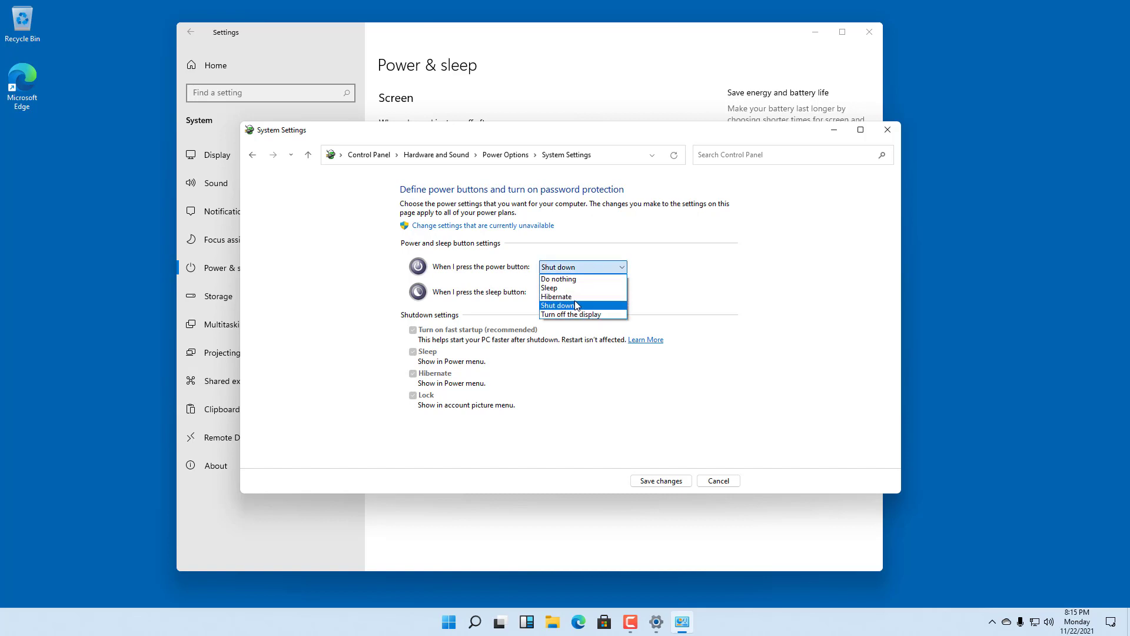
click(556, 296)
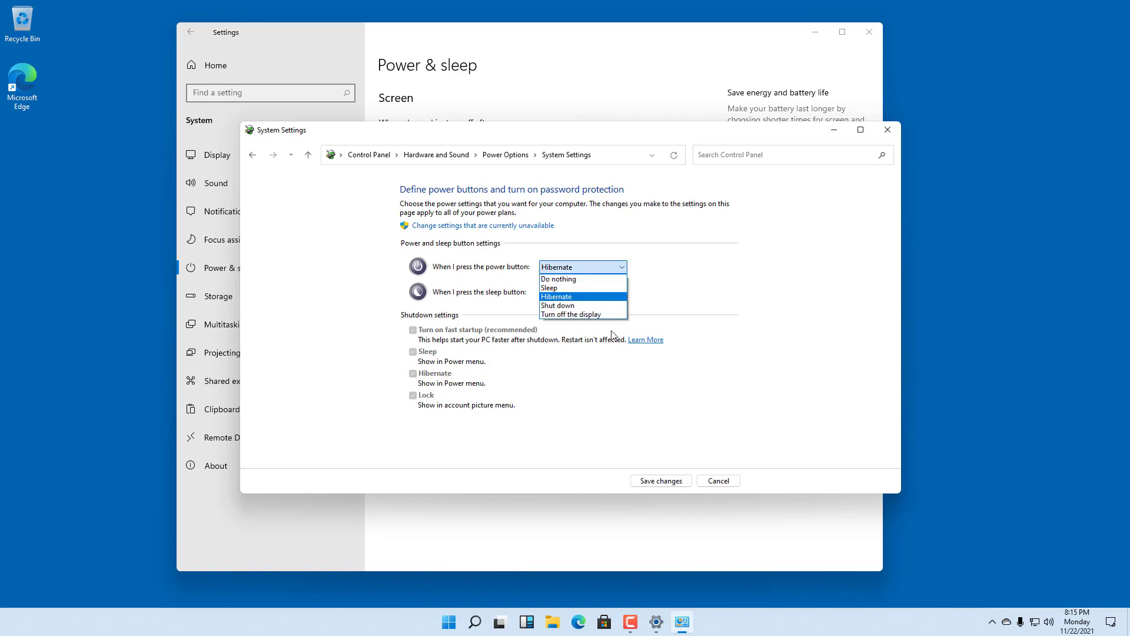
mouse_move(591, 287)
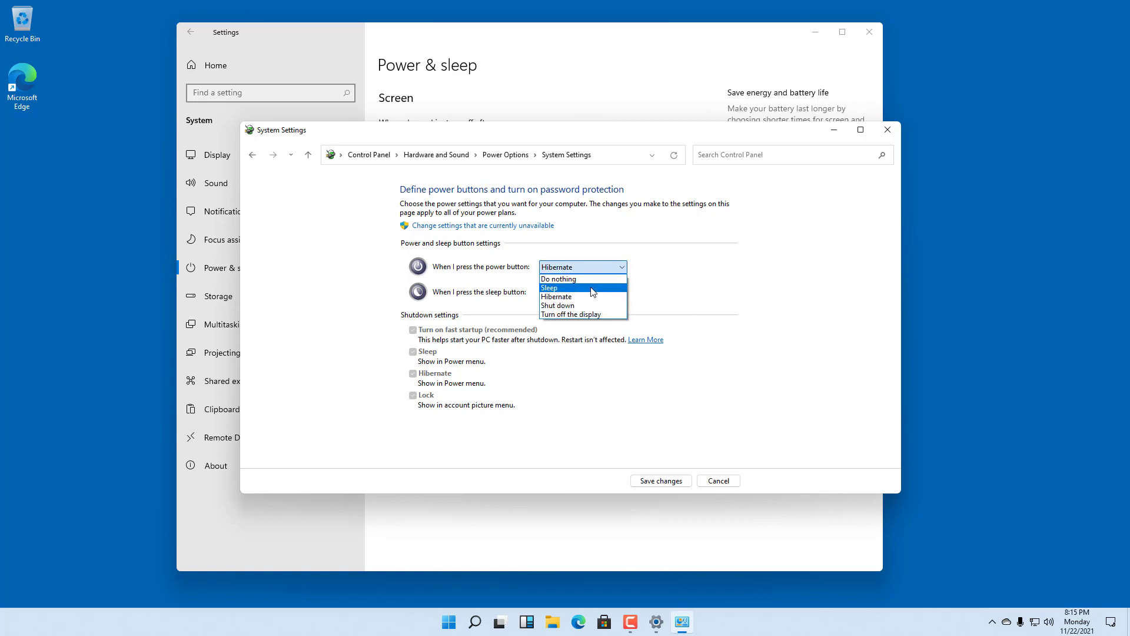
click(558, 279)
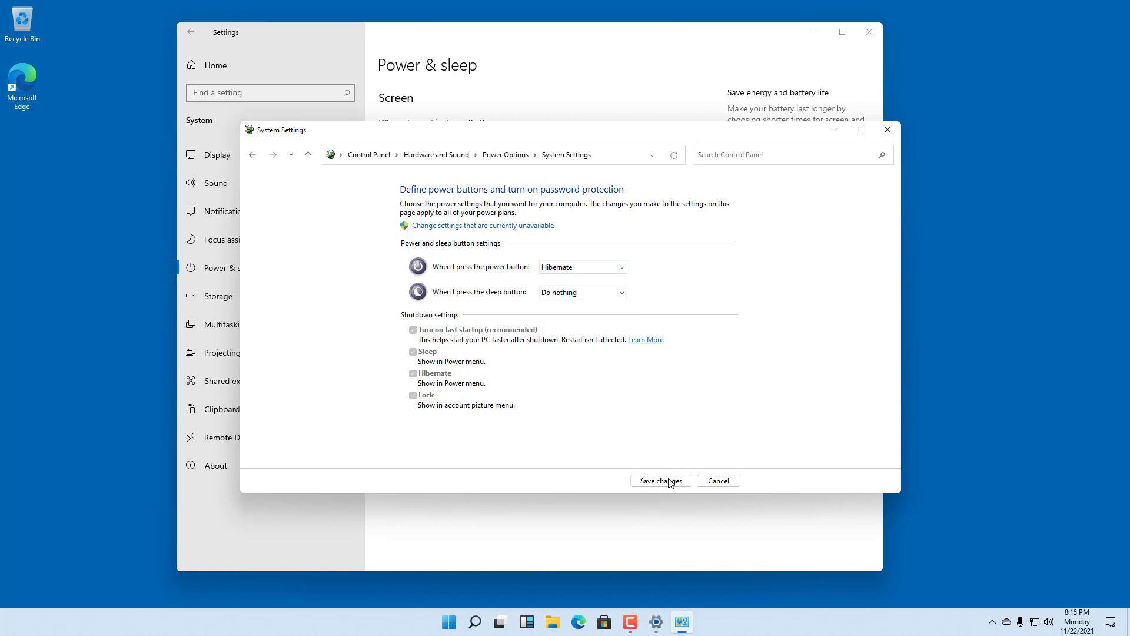
Step: Save the power button settings, close Control Panel and Settings, and reopen Start to check power choices
click(659, 480)
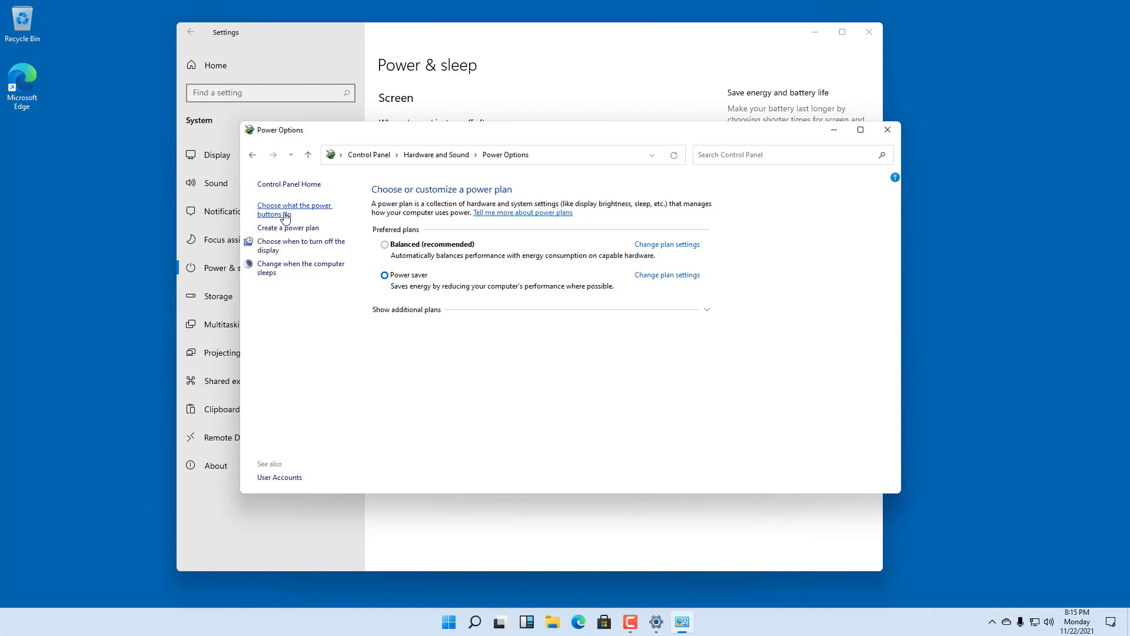
click(295, 209)
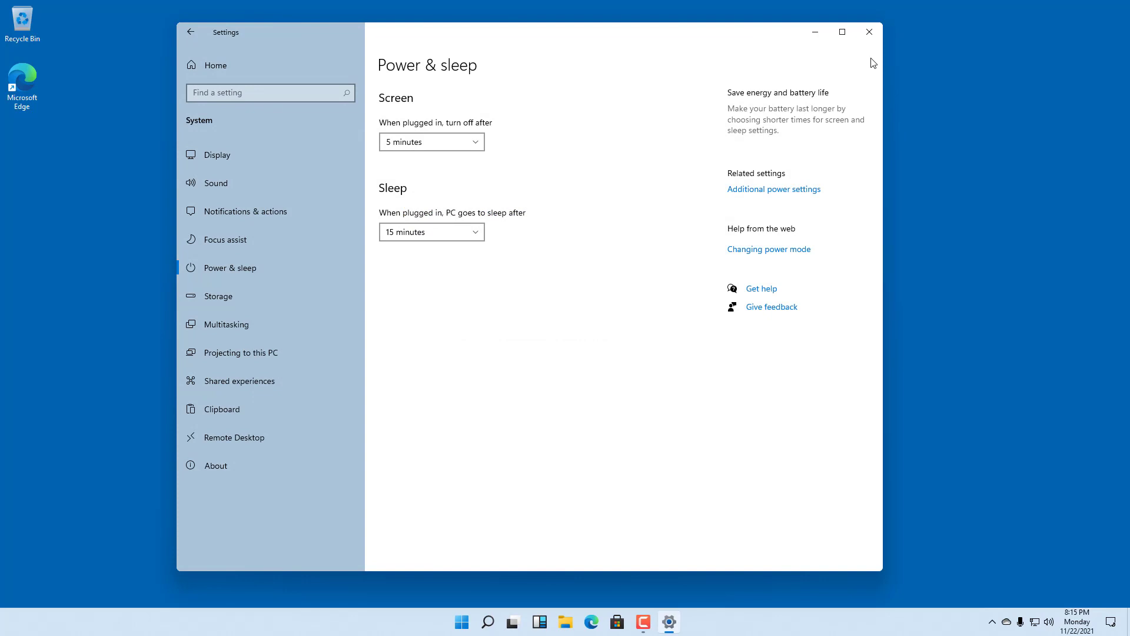
click(869, 31)
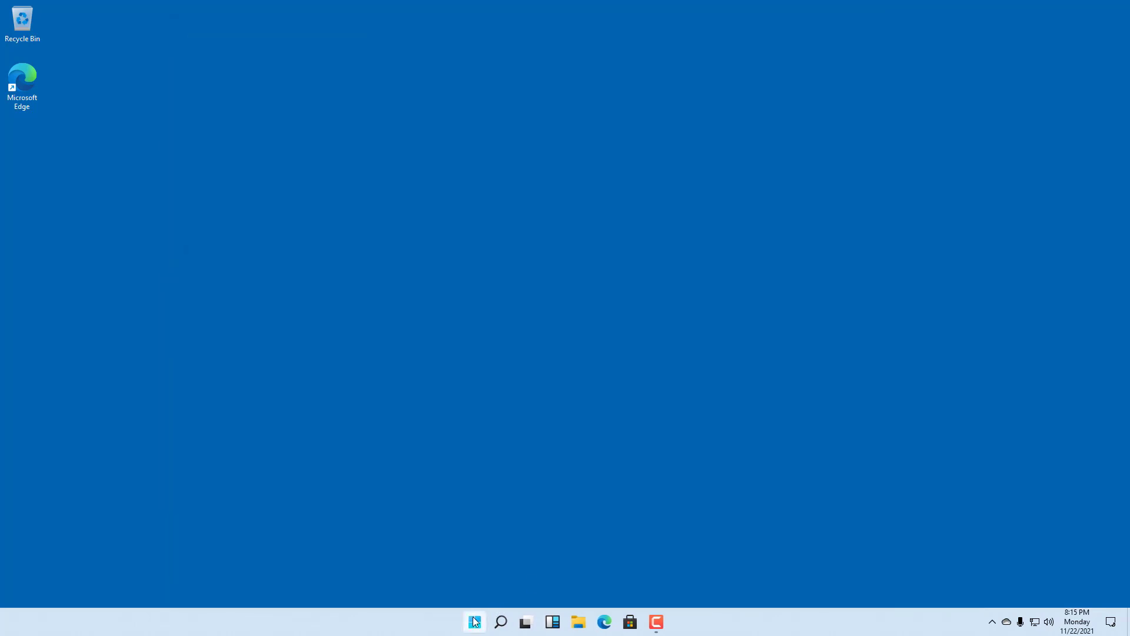
click(474, 621)
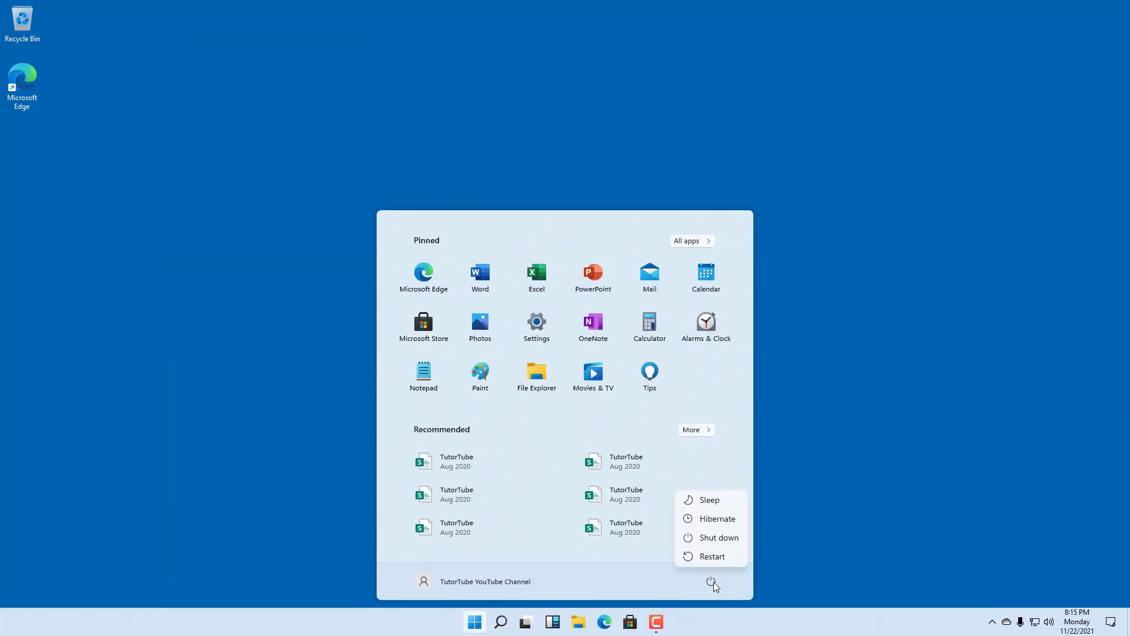